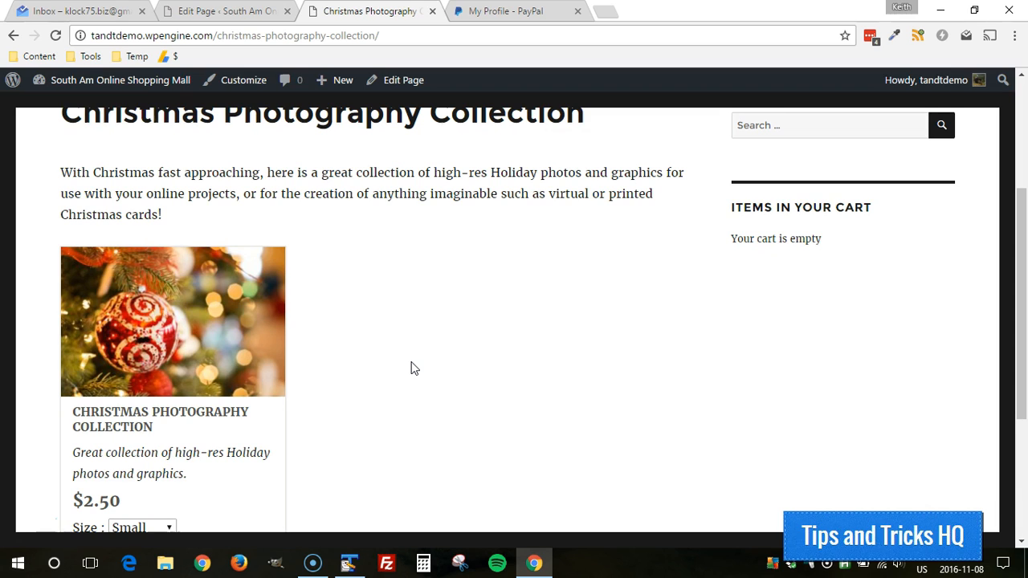
# Scroll to the wp_cart_display_product shortcode on the Christmas Photography Collection page
pyautogui.scroll(-3)
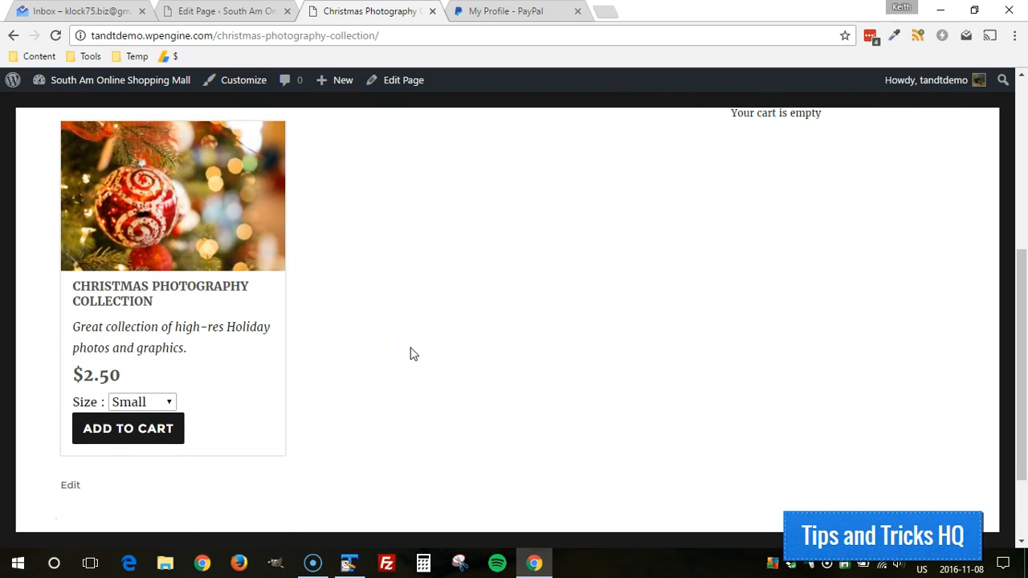
pyautogui.scroll(-3)
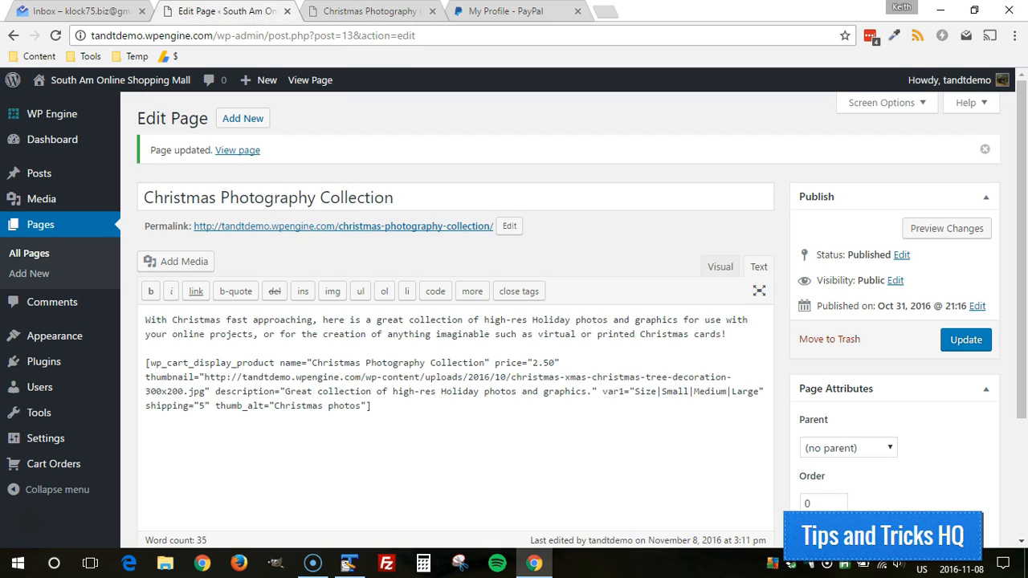
pyautogui.moveTo(451, 145)
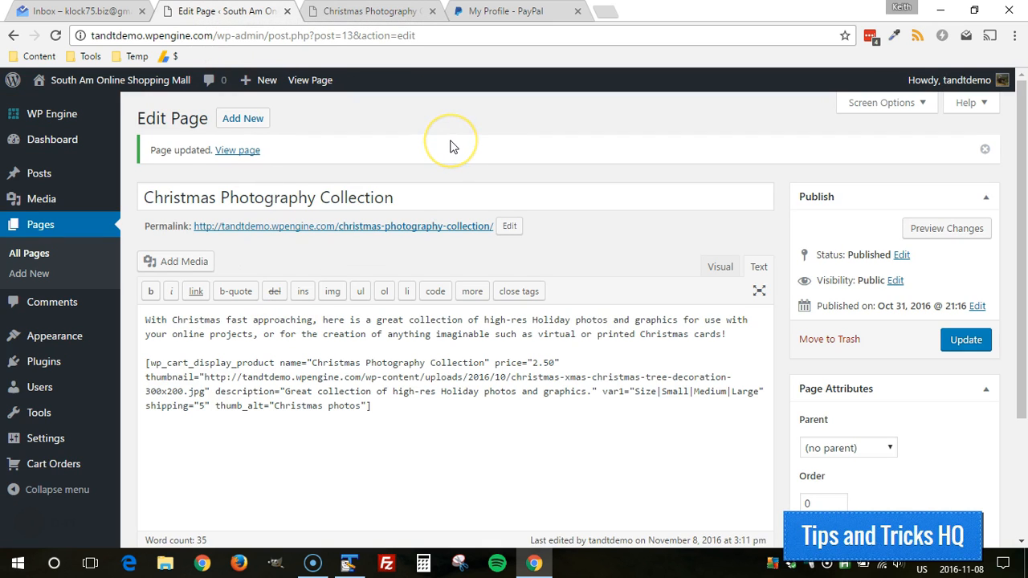
pyautogui.moveTo(506, 12)
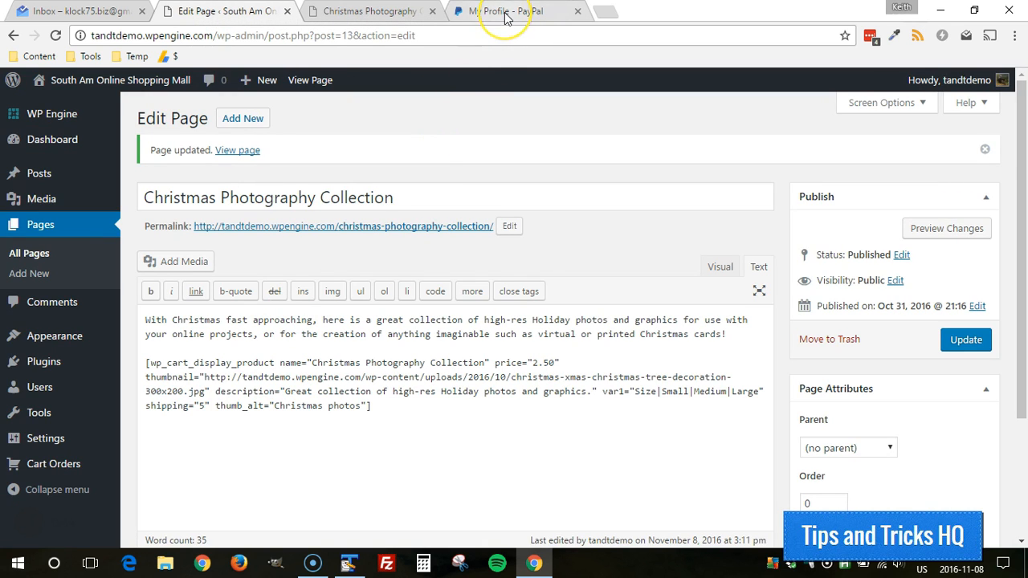
pyautogui.moveTo(504, 10)
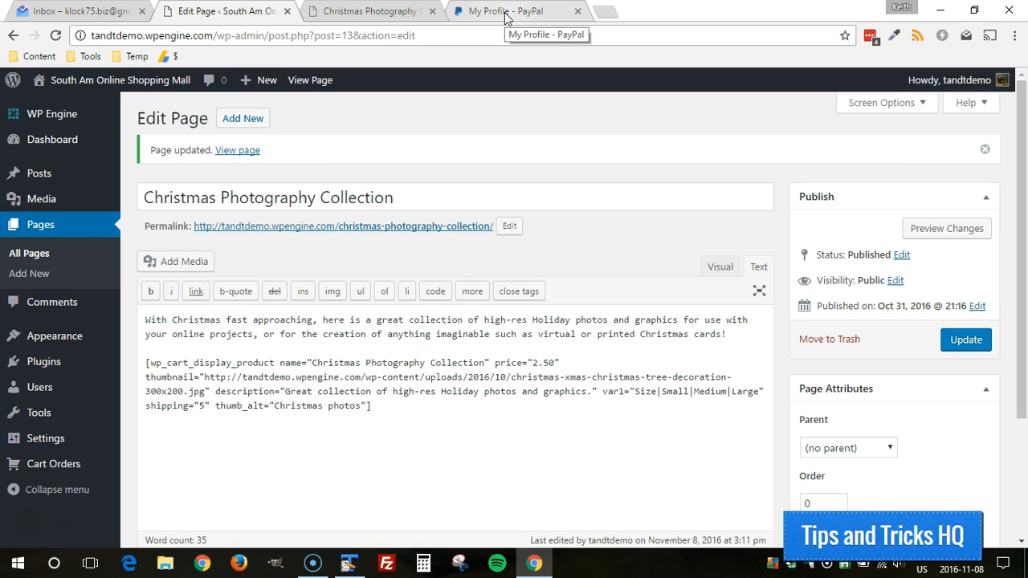
pyautogui.moveTo(506, 16)
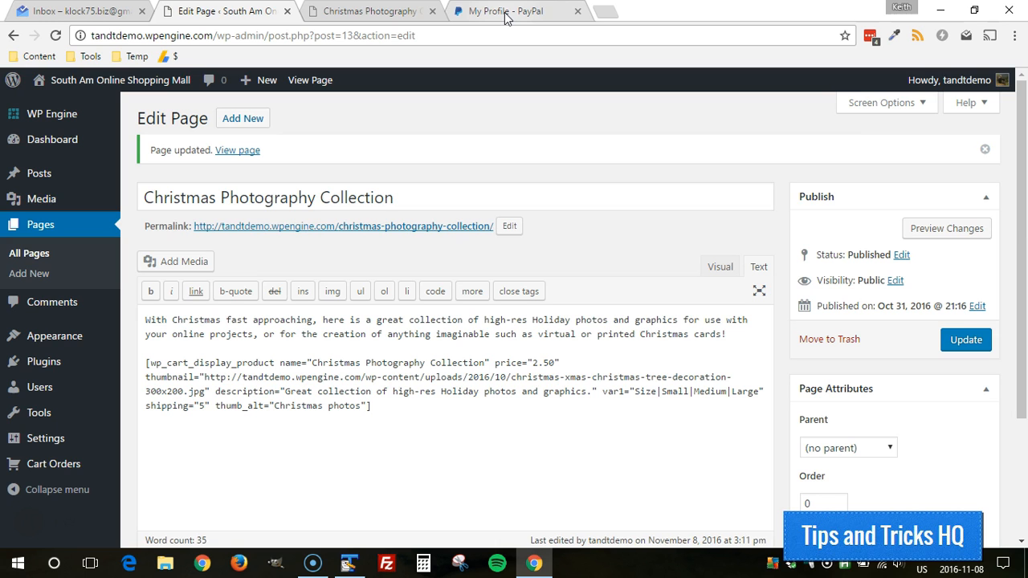
# Open PayPal's My selling tools and scroll down to Instant payment notifications
pyautogui.click(498, 11)
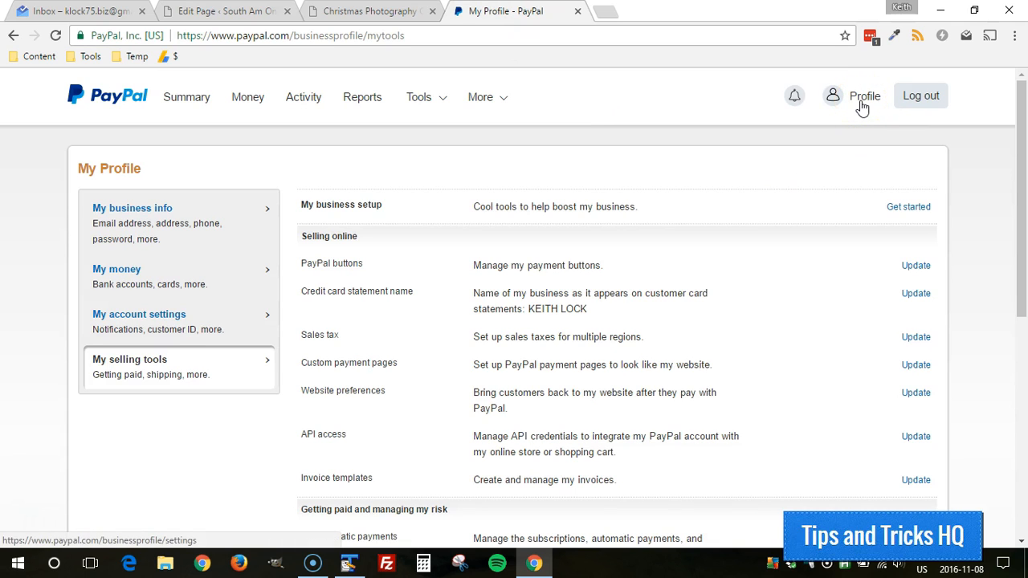
pyautogui.moveTo(472, 169)
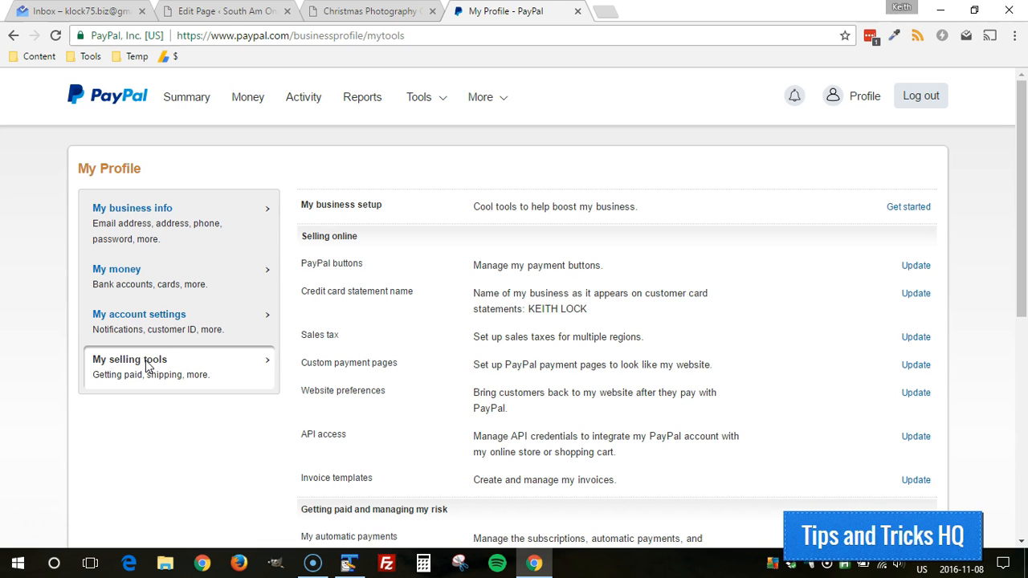
pyautogui.scroll(-3)
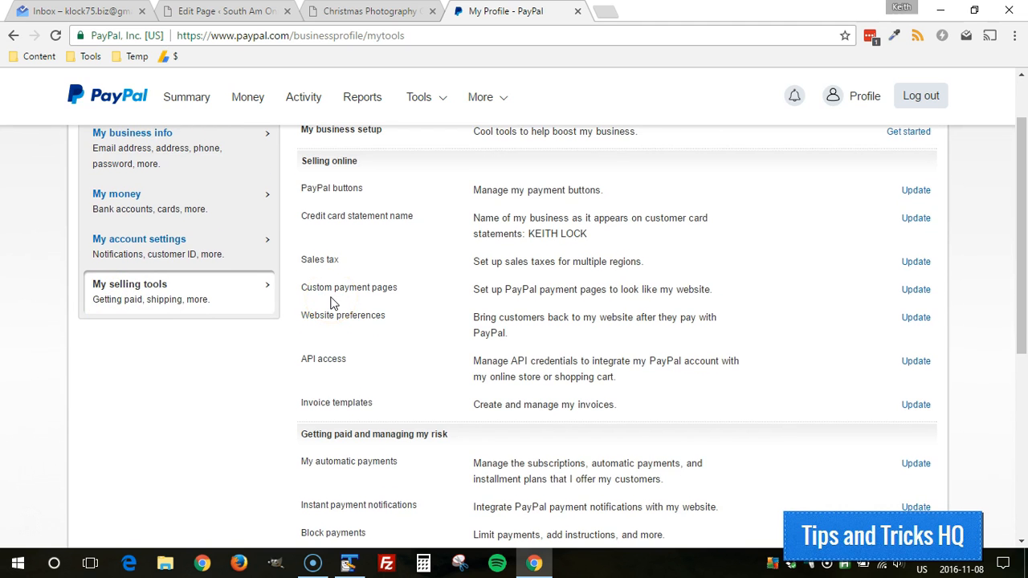
pyautogui.scroll(-3)
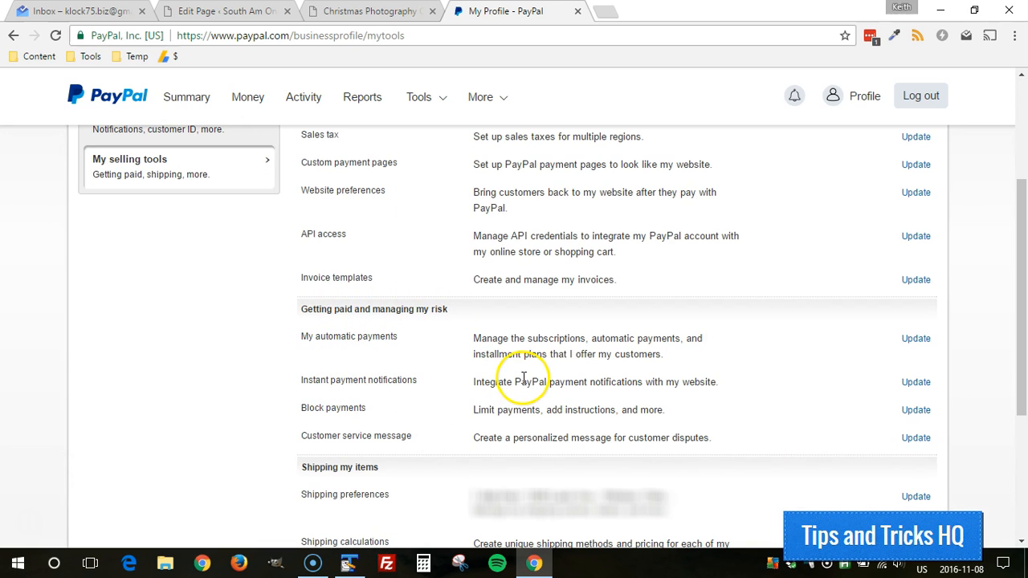
pyautogui.moveTo(915, 381)
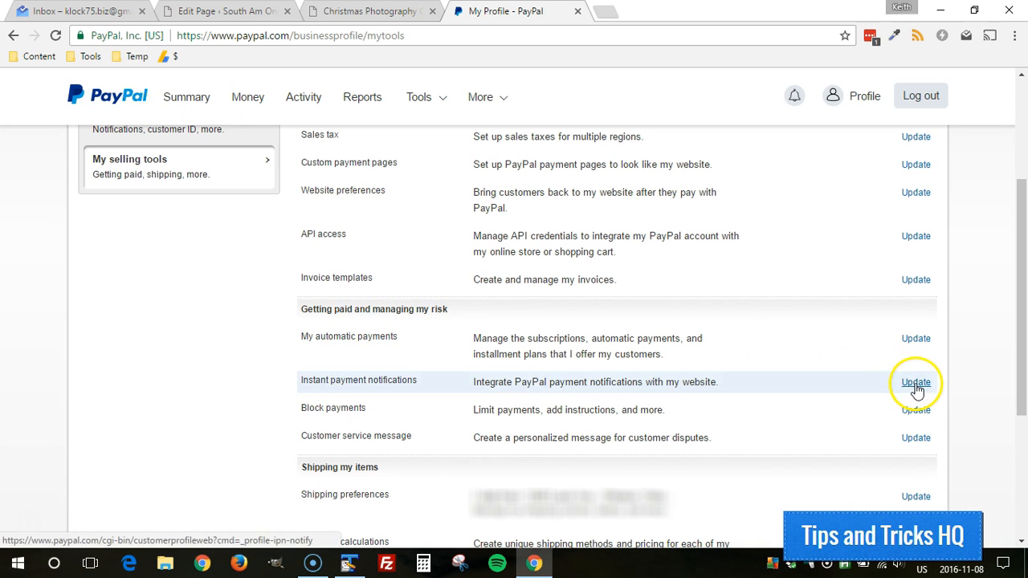
# Open the Instant payment notification settings and begin editing them
pyautogui.click(916, 382)
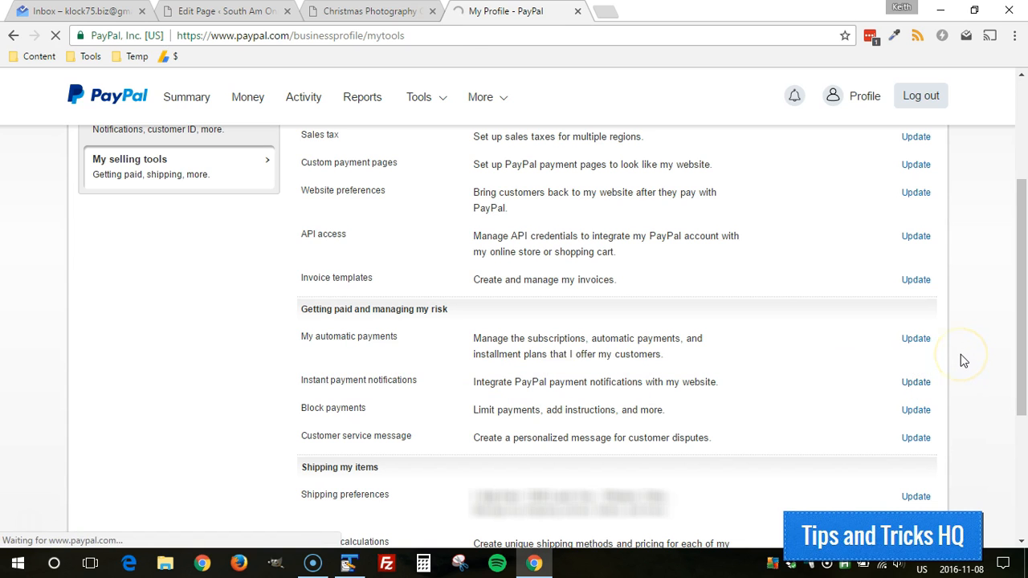
pyautogui.click(915, 381)
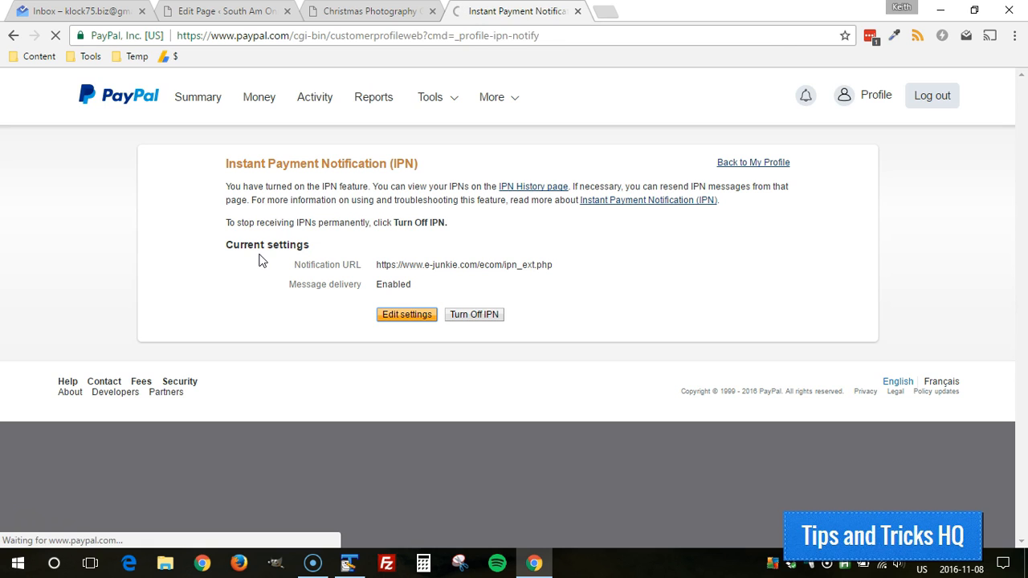
pyautogui.click(406, 314)
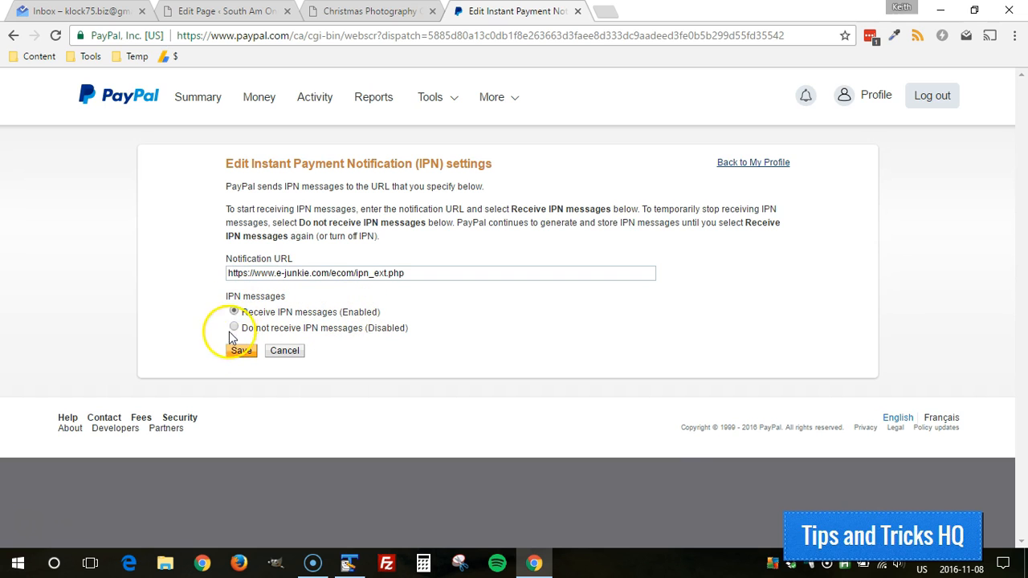
pyautogui.click(234, 312)
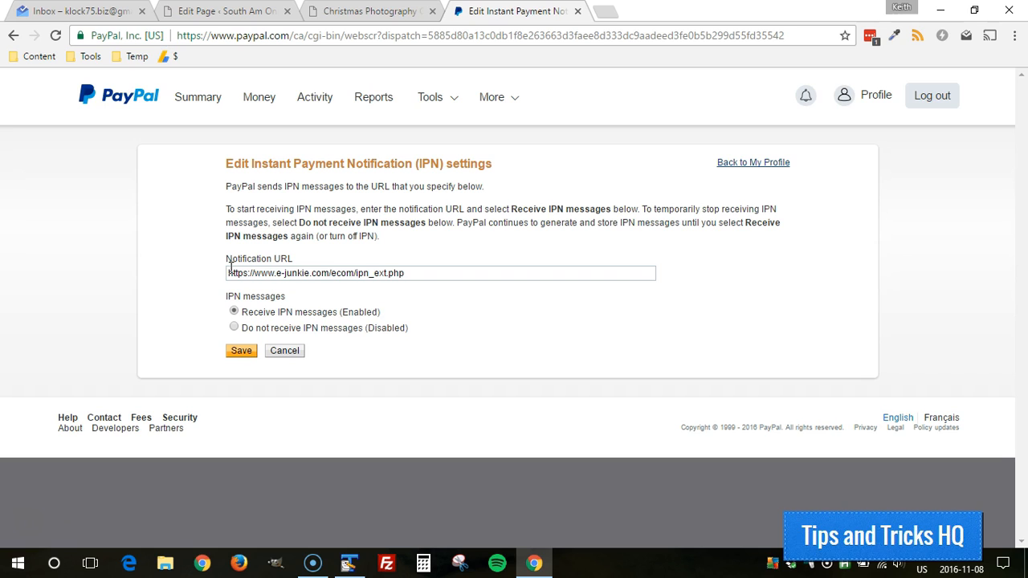
pyautogui.doubleClick(316, 273)
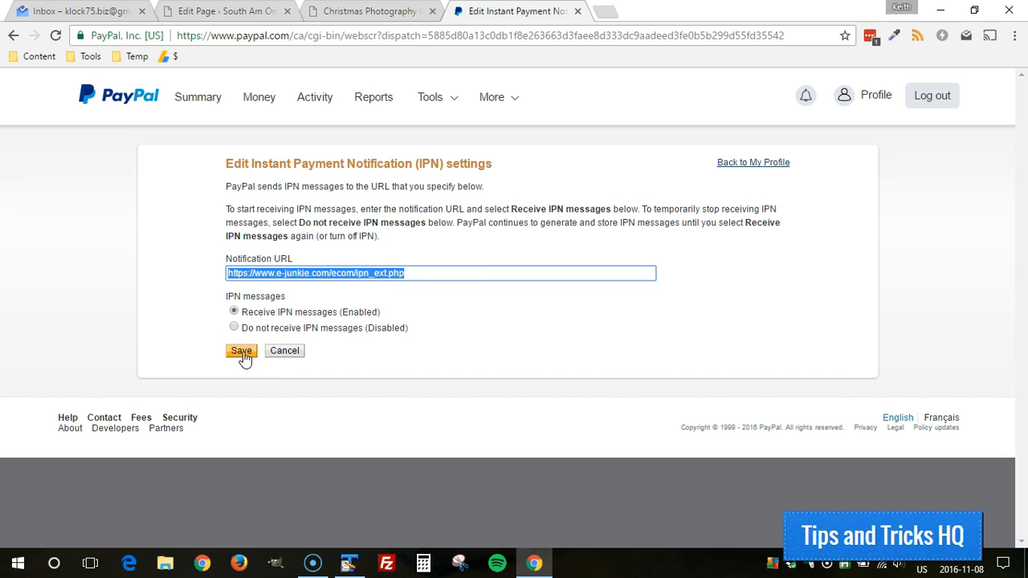
pyautogui.moveTo(333, 14)
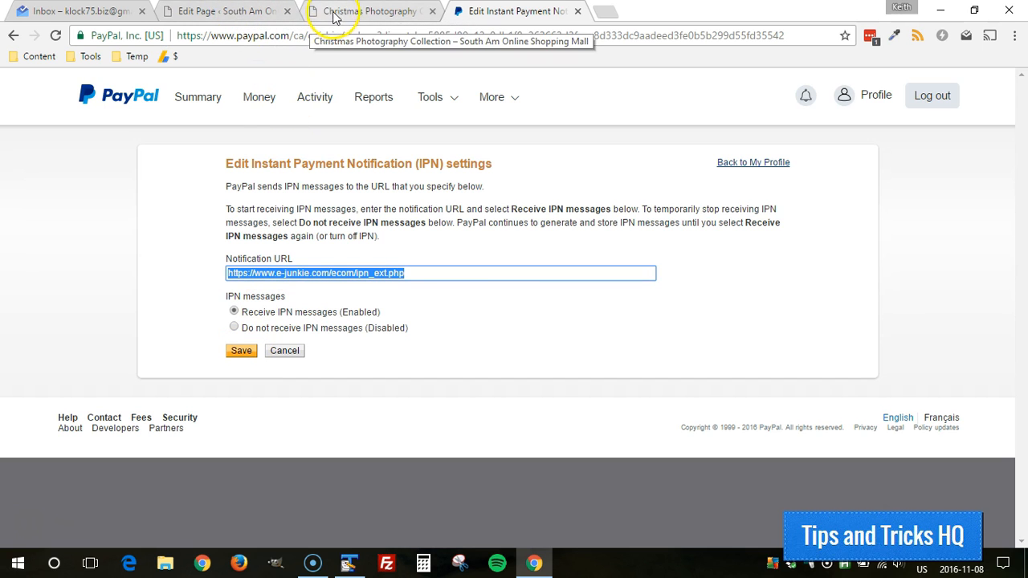
# Select the christmas.zip file_url attribute in shoppingcartplugin.txt for copying
pyautogui.click(370, 10)
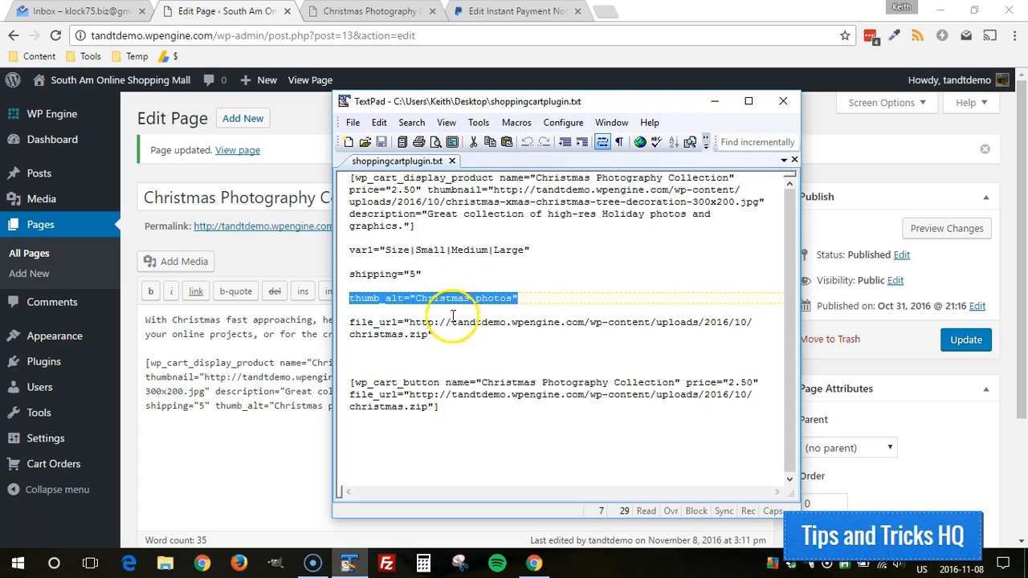
pyautogui.moveTo(358, 382)
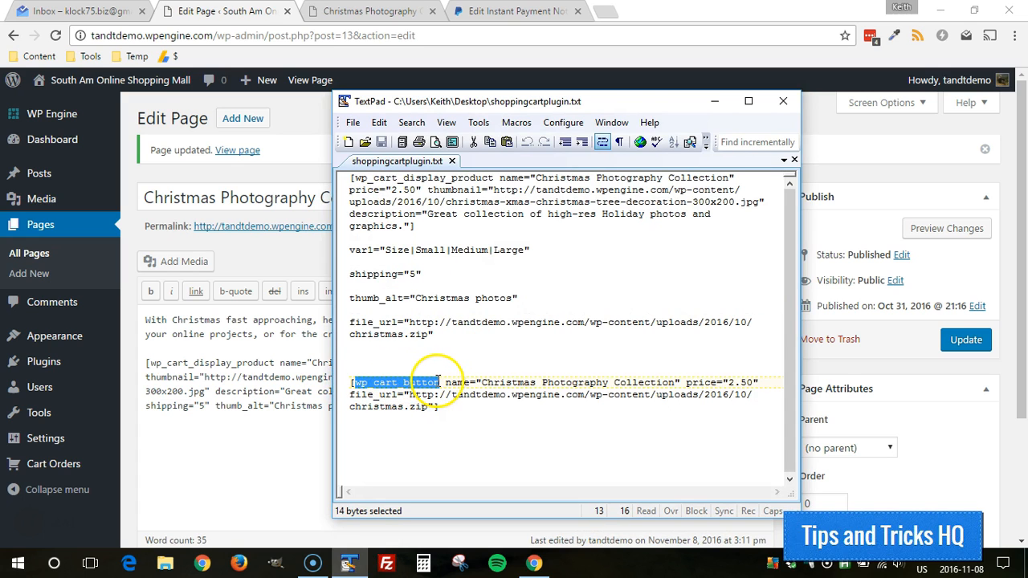
pyautogui.doubleClick(400, 382)
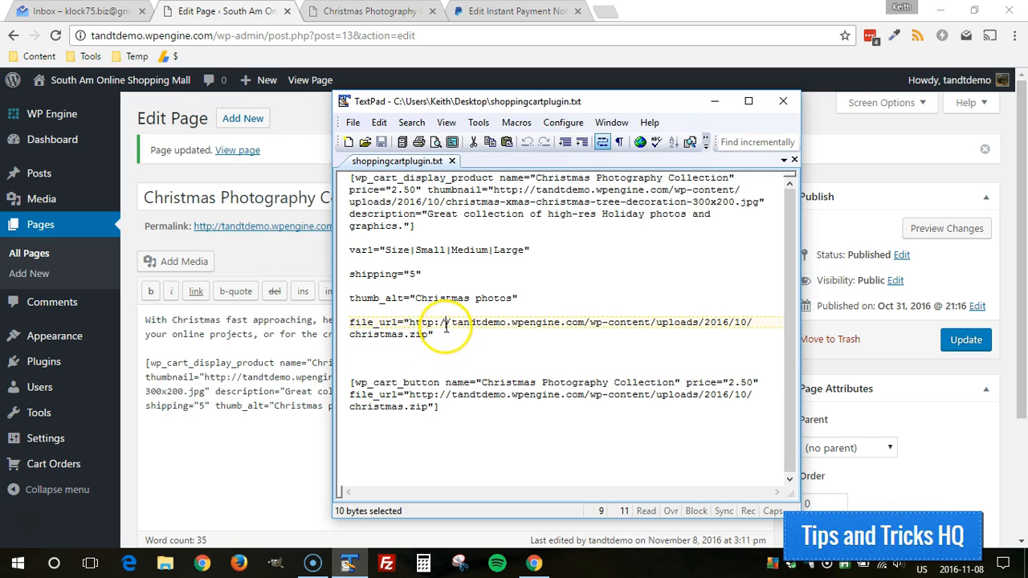
pyautogui.moveTo(430, 327); pyautogui.dragTo(430, 334)
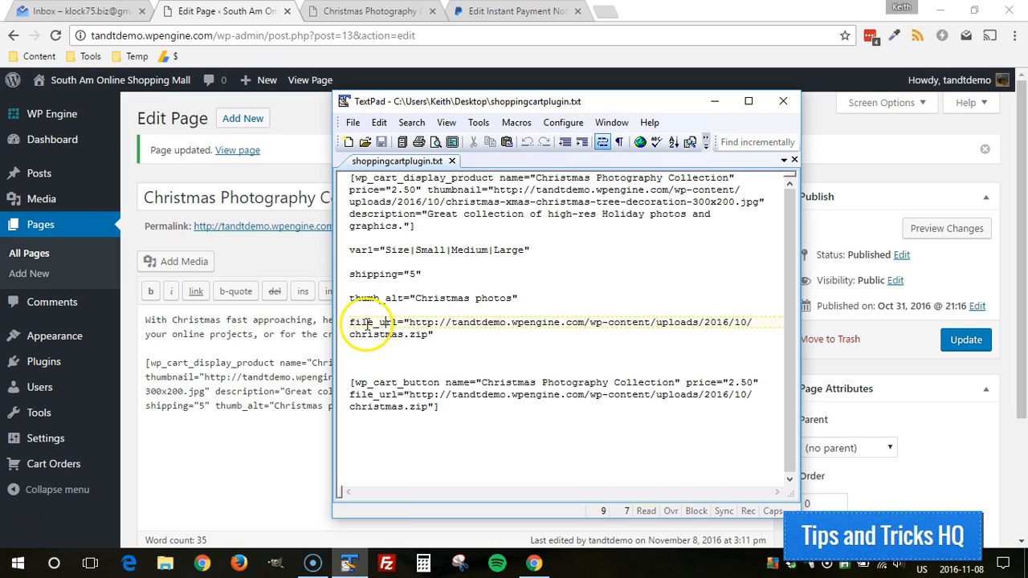
pyautogui.moveTo(349, 322); pyautogui.dragTo(431, 334)
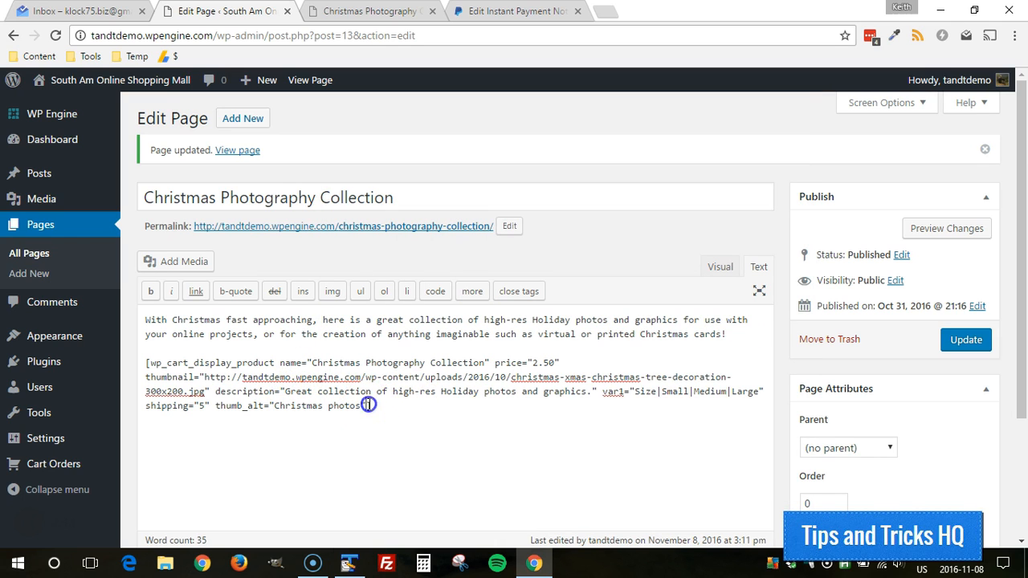
# Add file_url pointing to christmas.zip to the shortcode and update the page
pyautogui.write('file_uri="http://tandtdemo.wpengine.com/wp-content/uploads/2016/10/christmas.zip"')
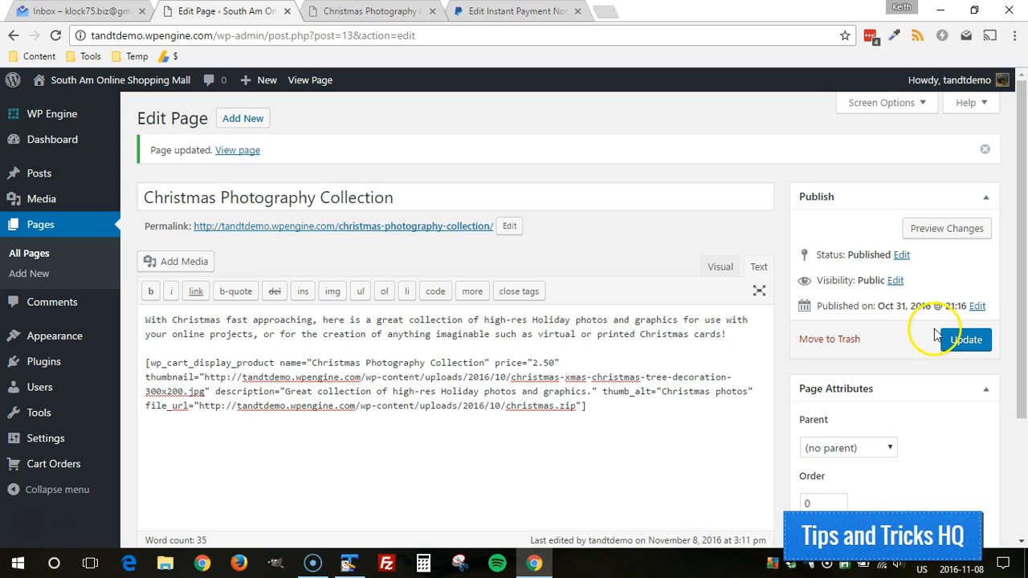
pyautogui.click(966, 339)
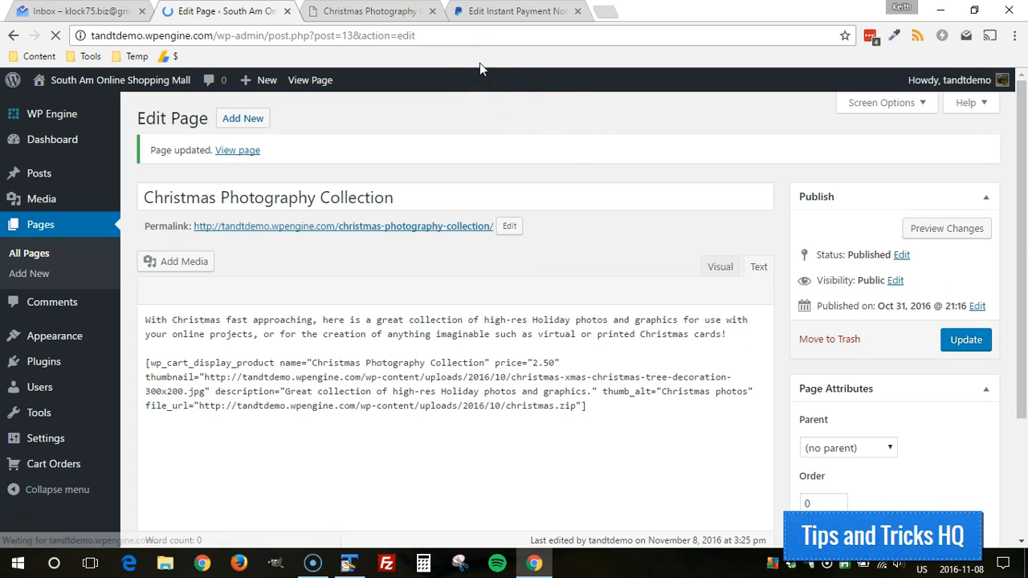
pyautogui.click(143, 406)
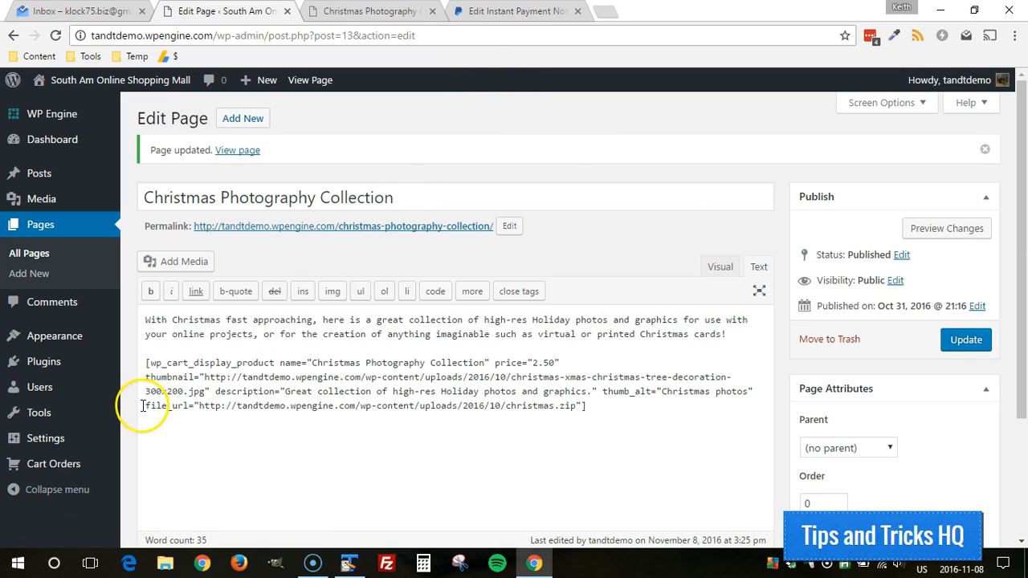
# Select the new file_url attribute line in the shortcode
pyautogui.moveTo(146, 405); pyautogui.dragTo(578, 406)
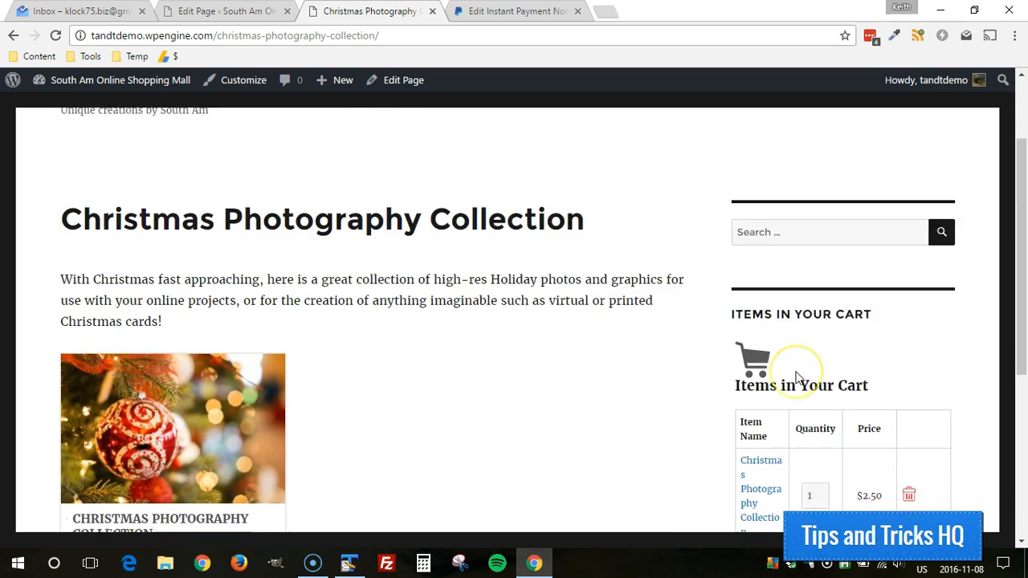
# Add the Christmas Photography Collection to the cart from the live page
pyautogui.scroll(-3)
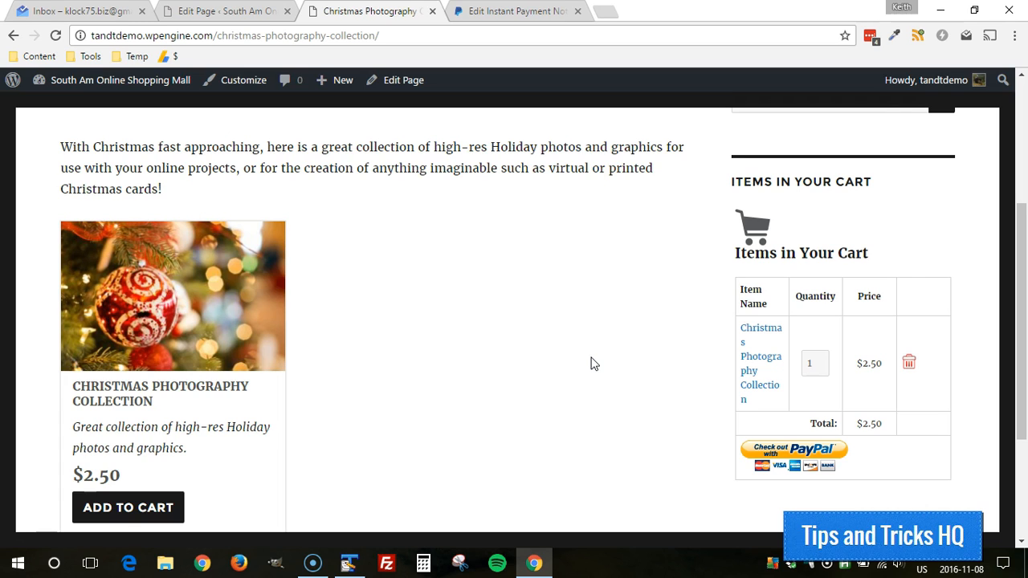
pyautogui.scroll(-3)
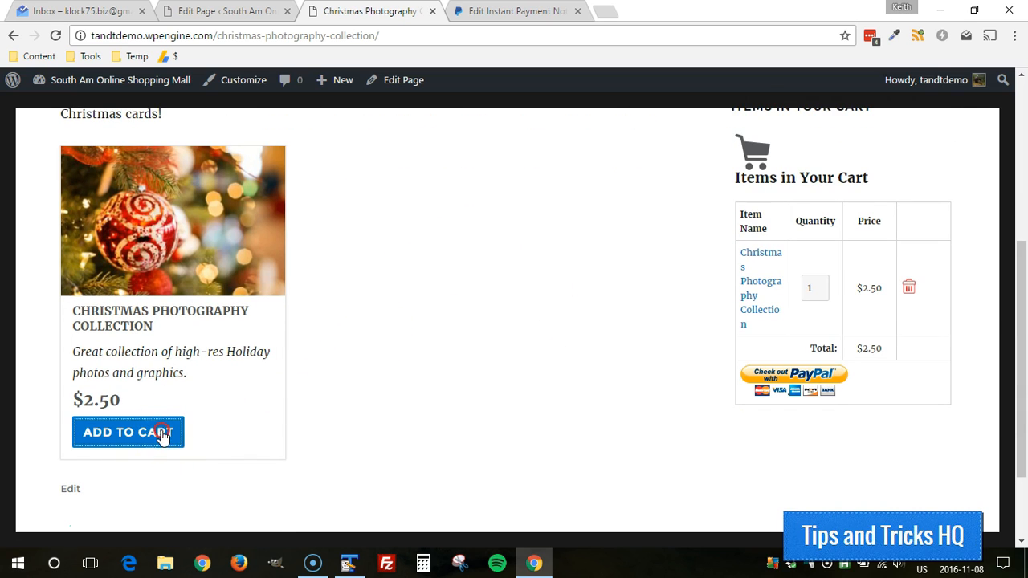
pyautogui.click(128, 432)
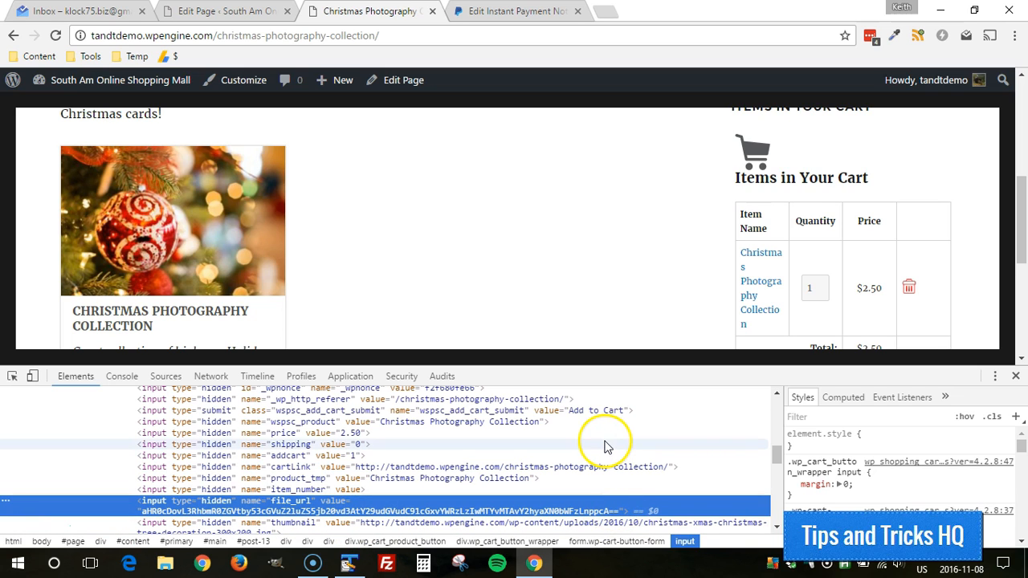
pyautogui.moveTo(430, 351)
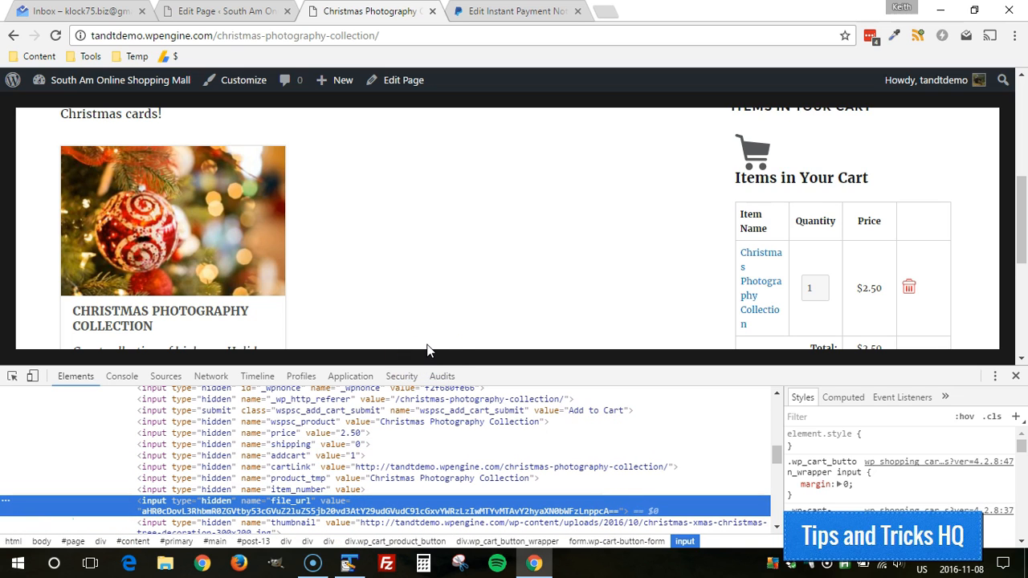